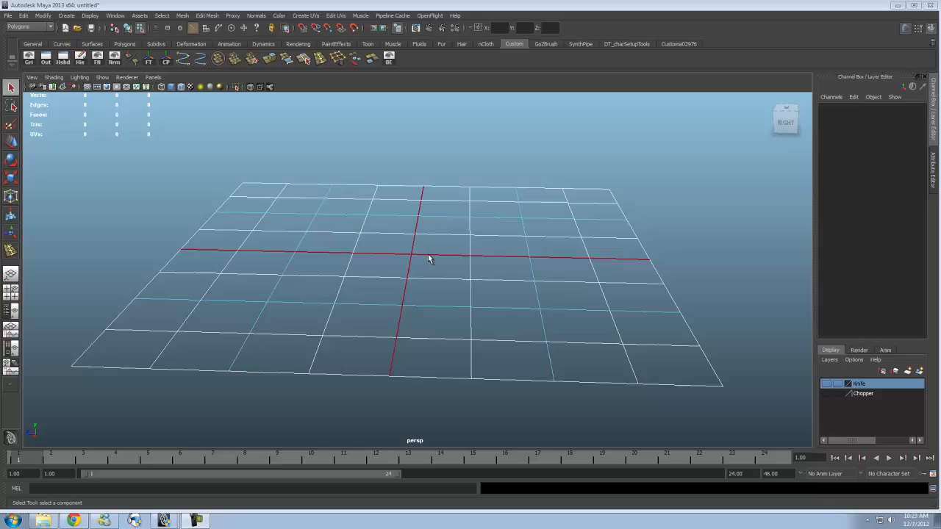
mouse_move(438, 263)
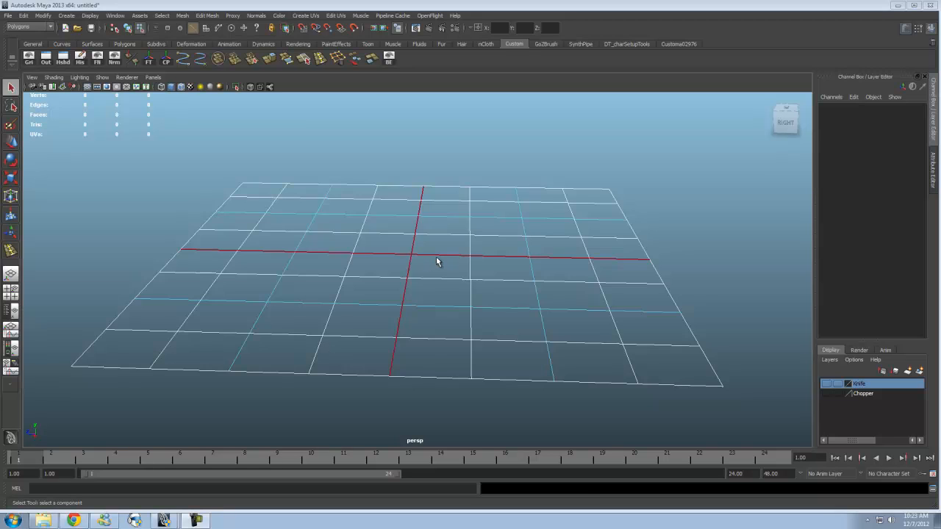
mouse_move(441, 259)
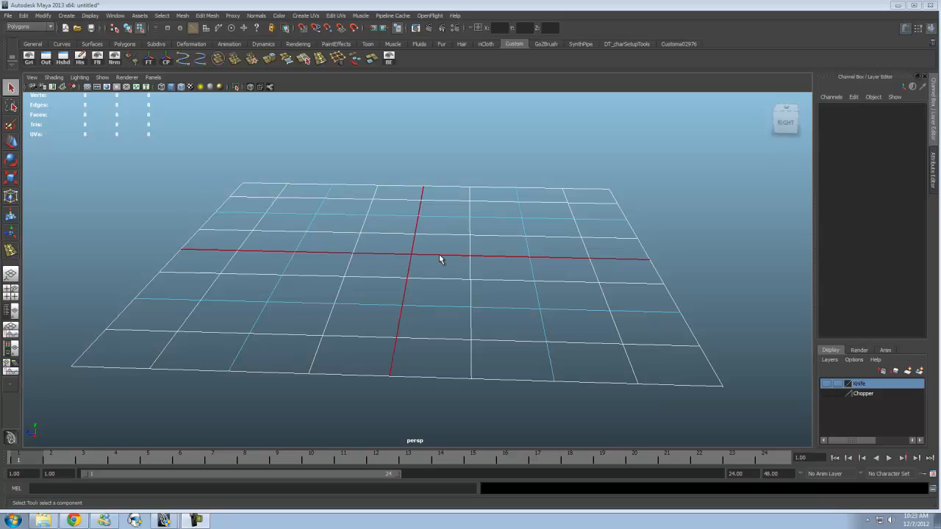
mouse_move(399, 276)
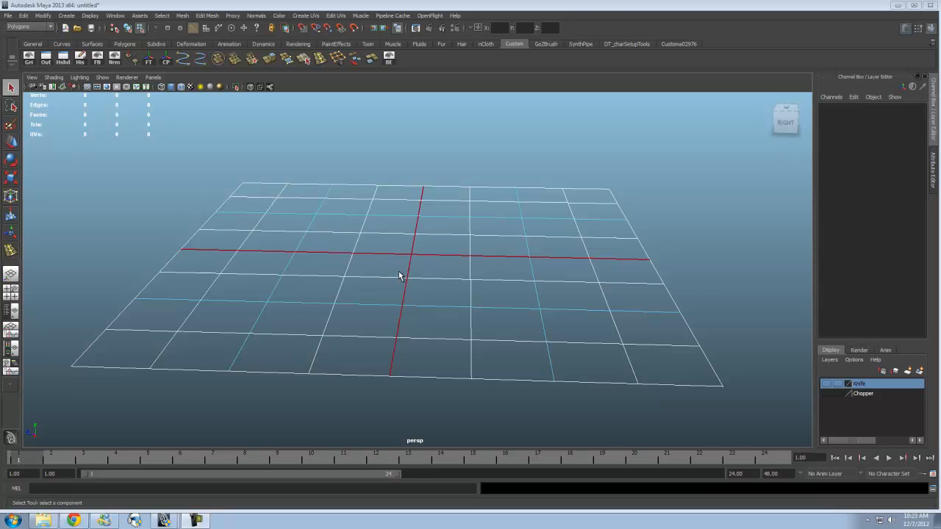
mouse_move(177, 161)
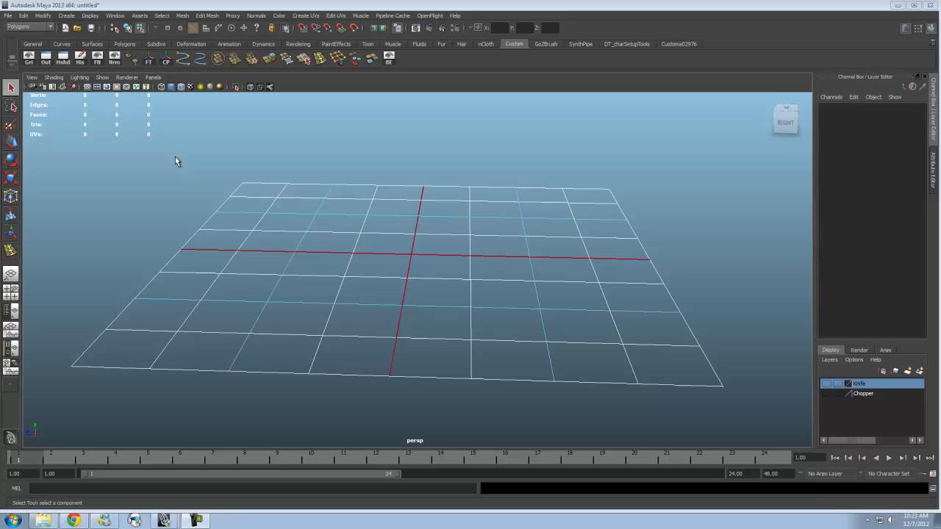
Add polygon cylinder pCylinder2 and lay it on its side, cap facing the camera.
left_click(66, 16)
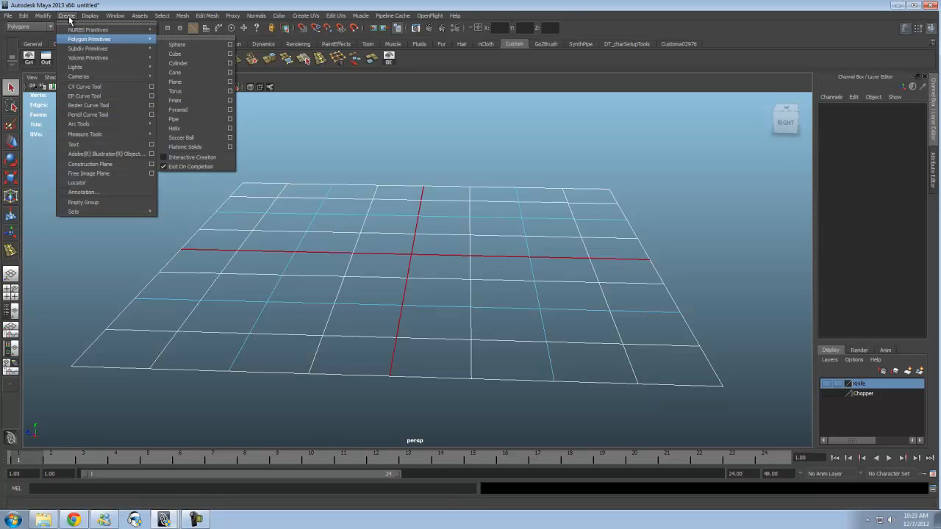
left_click(178, 63)
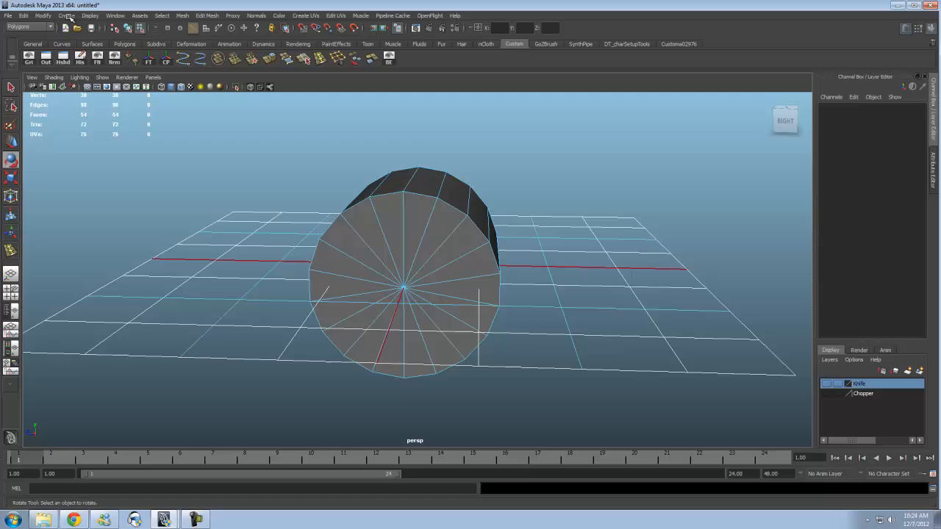
key("3")
type("8")
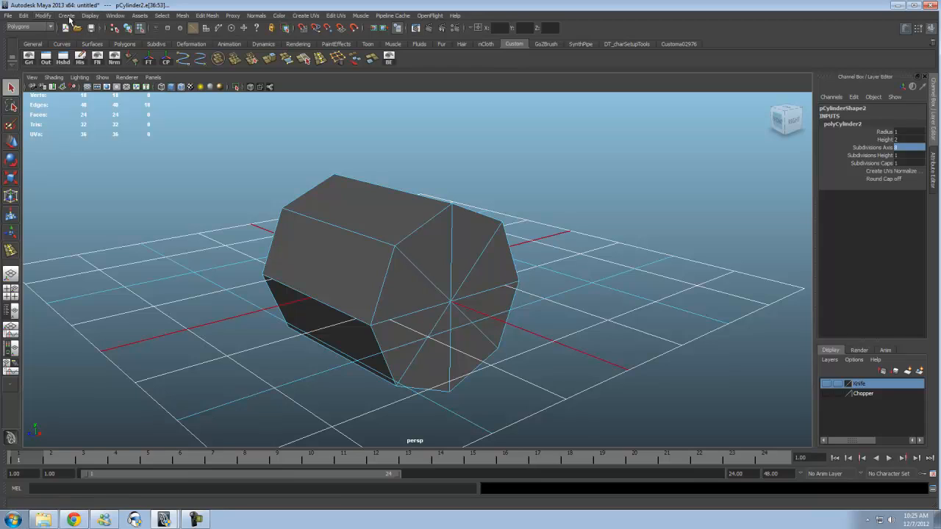
Add a polygon plane and orbit the view around the plane and cylinder.
left_click(66, 16)
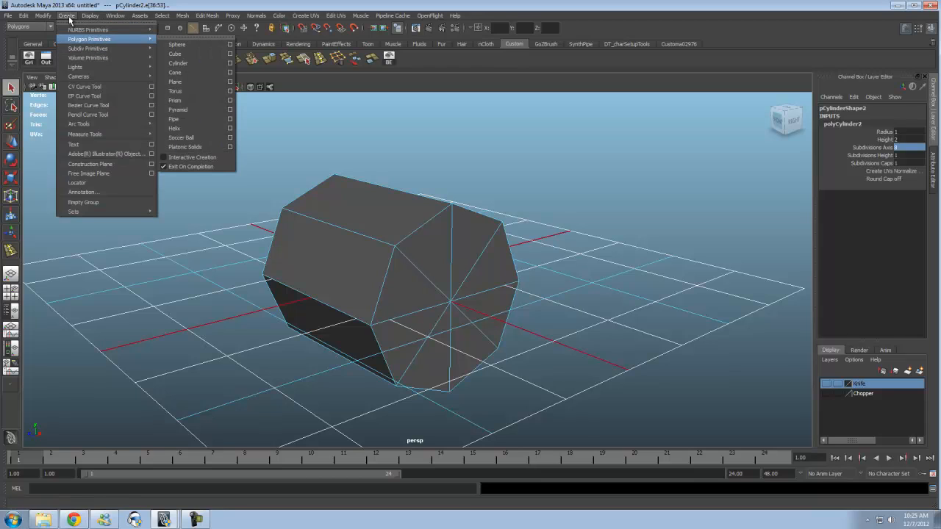
left_click(175, 82)
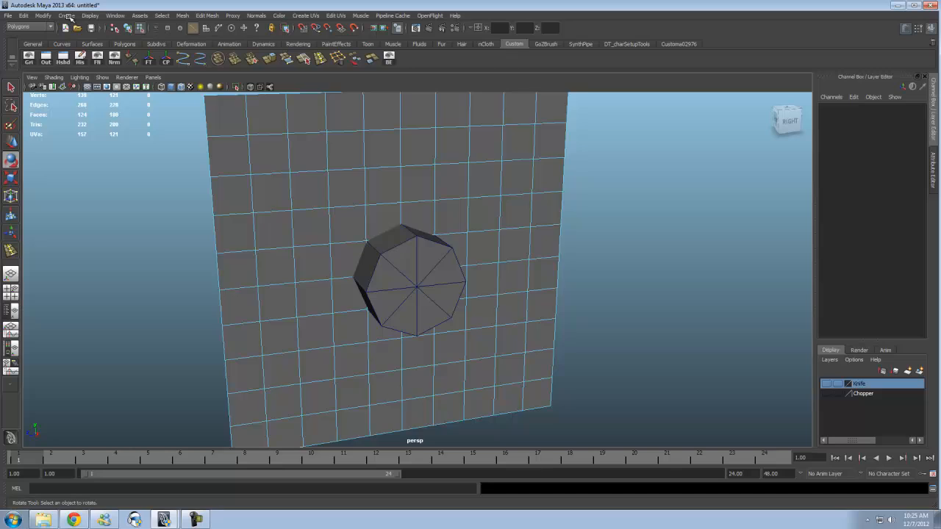
left_click_drag(412, 280, 412, 346)
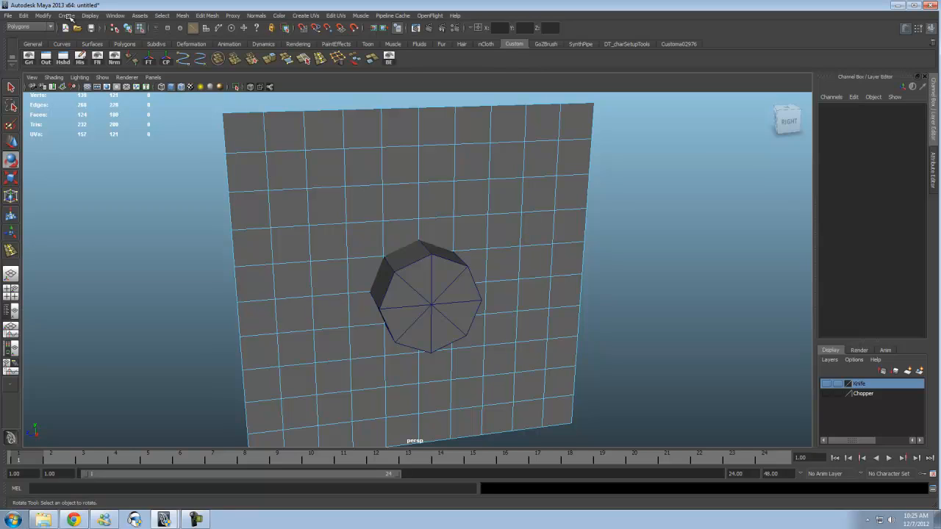
Set the plane's subdivisions to four width and two height in the Channel Box.
left_click(426, 301)
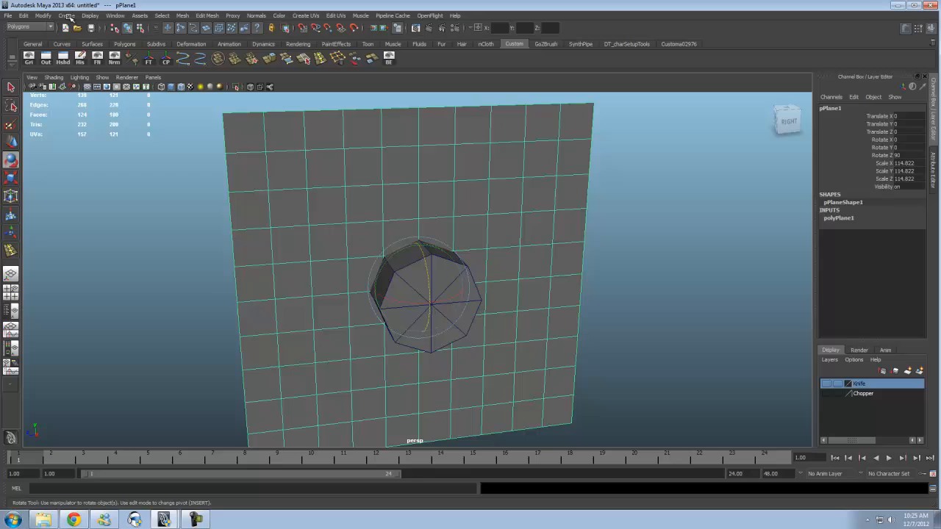
left_click(839, 217)
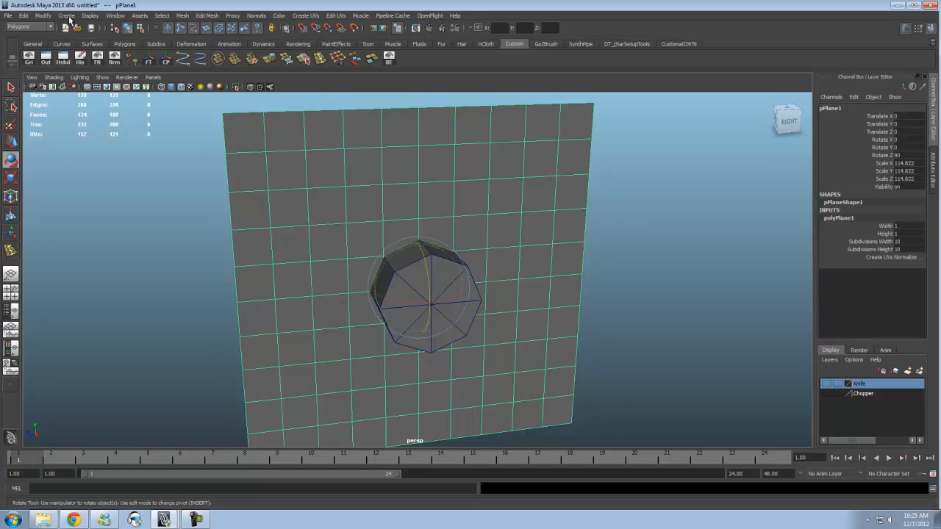
left_click(871, 241)
type("1")
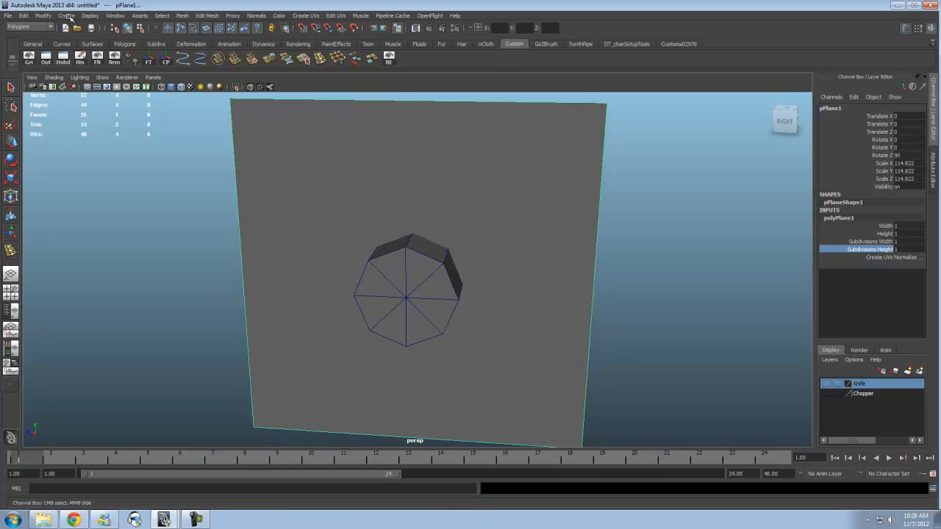
left_click(872, 241)
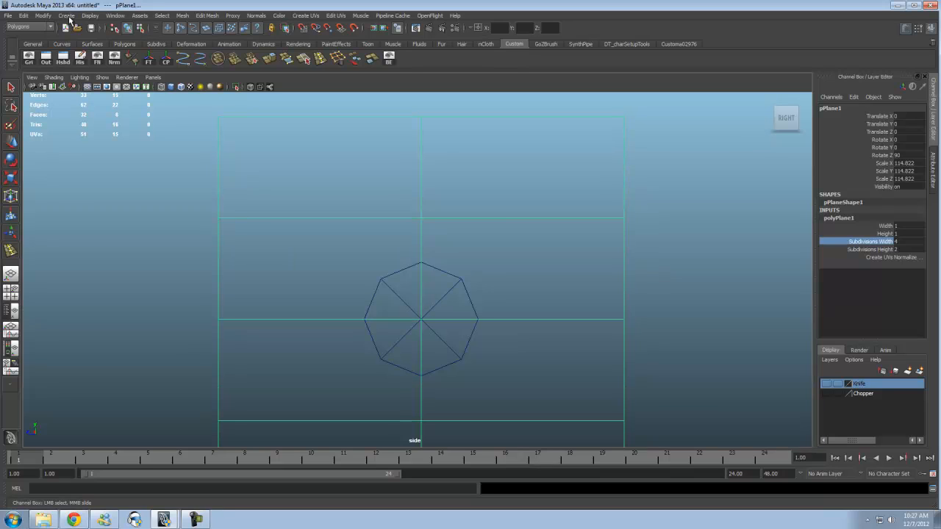
Edit the plane's Subdivisions Width in the polyPlane1 Channel Box settings.
left_click(871, 249)
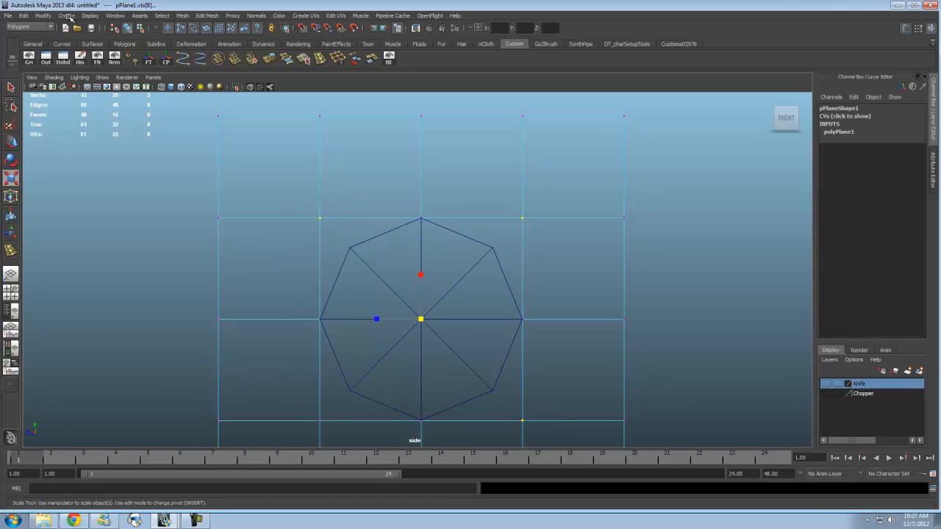
Scale the selected inner plane vertices out around the octagon's corners.
left_click_drag(421, 275, 421, 363)
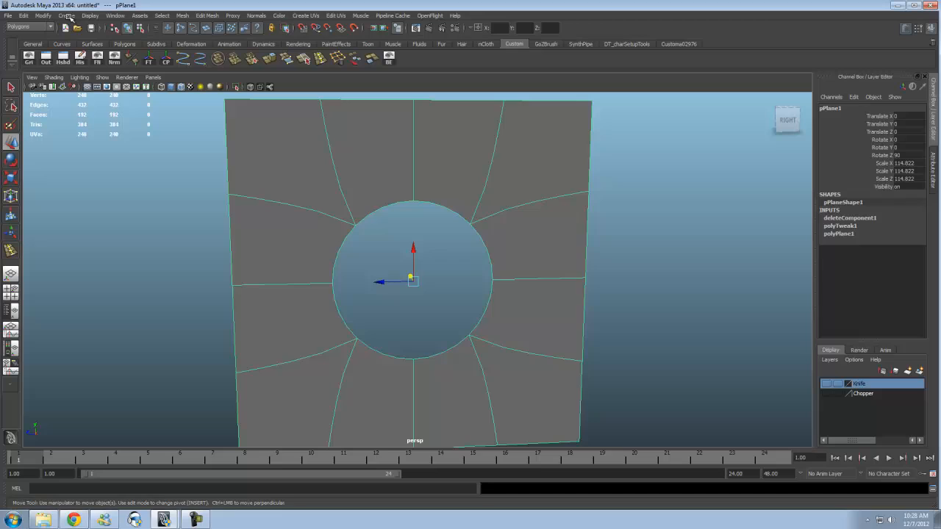
Turn off the smooth mesh preview of the holed plane.
key("1")
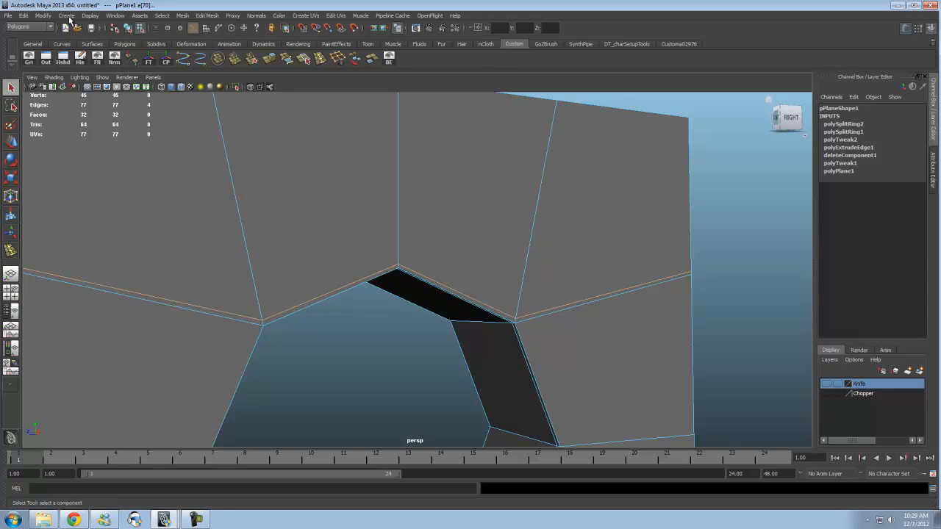
mouse_move(846, 139)
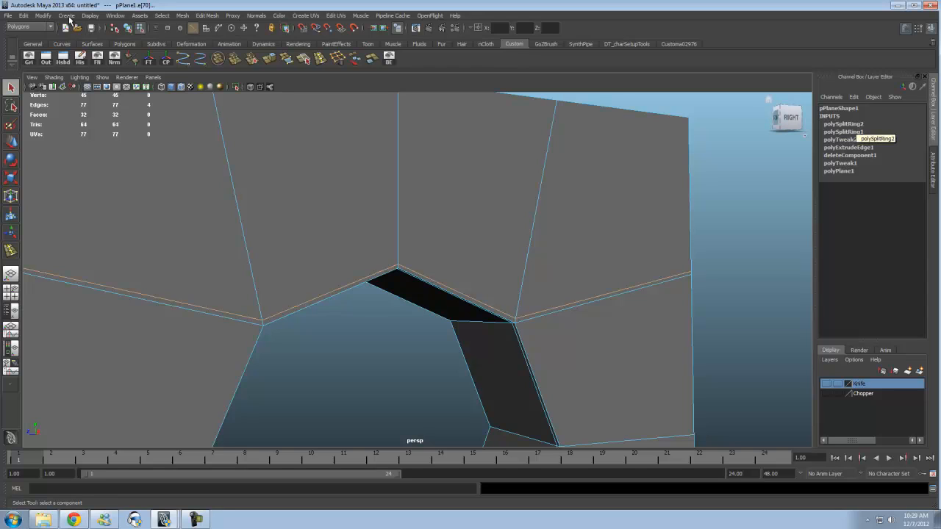
Inspect the second and third polySplitRing edge loop settings in the Channel Box.
left_click(843, 123)
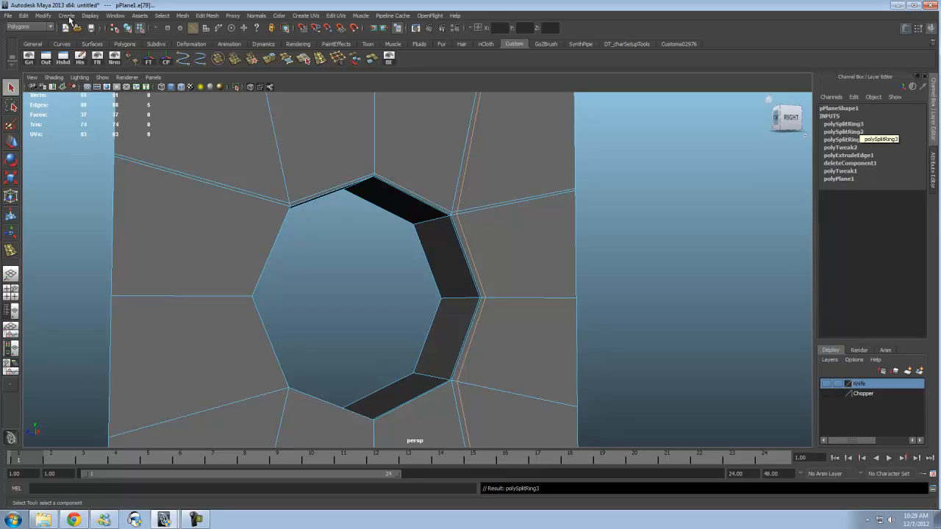
left_click(843, 123)
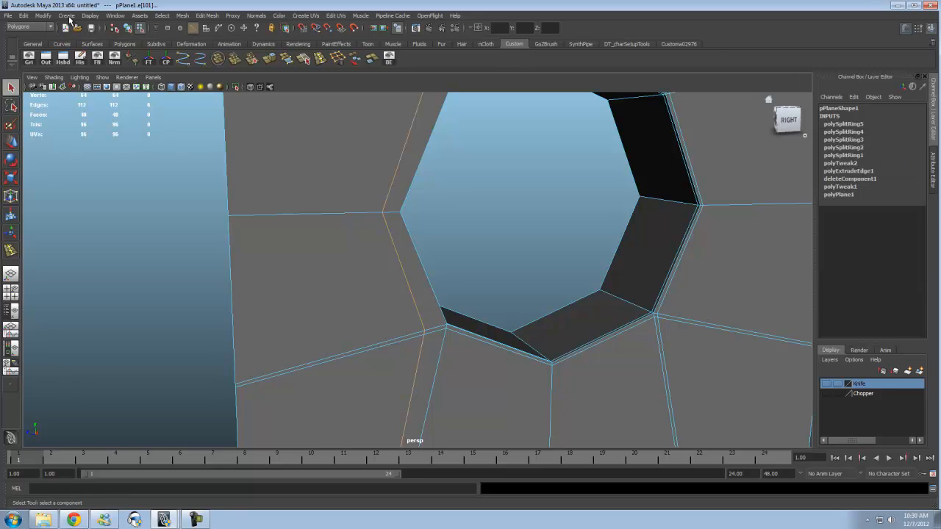
Set the latest rim edge loop, polySplitRing5, to weight 0.98.
left_click(843, 123)
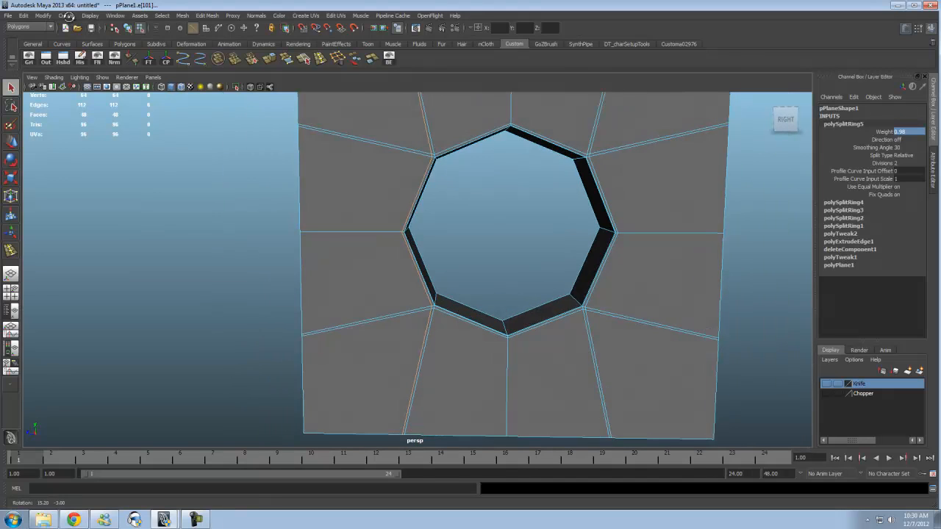
right_click(423, 200)
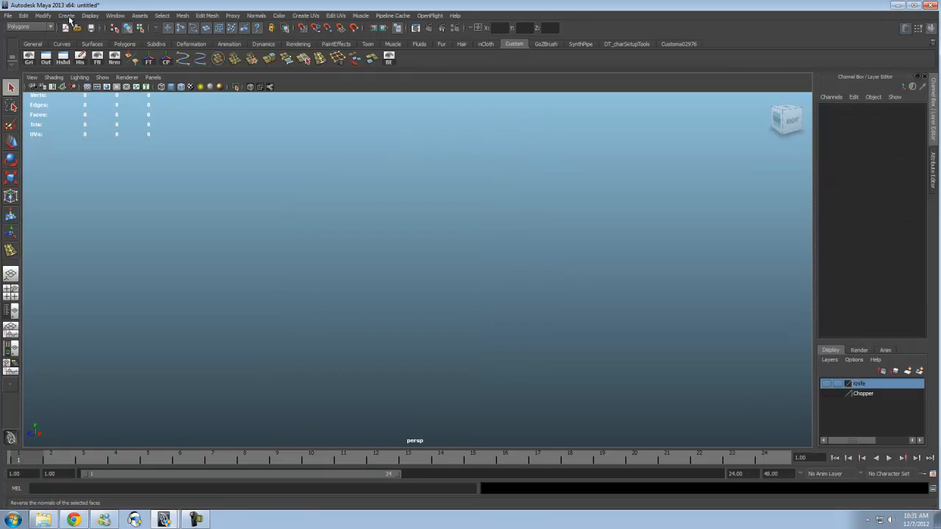
Create a new eight-sided cylinder and marquee-select components on its left portion.
left_click(102, 77)
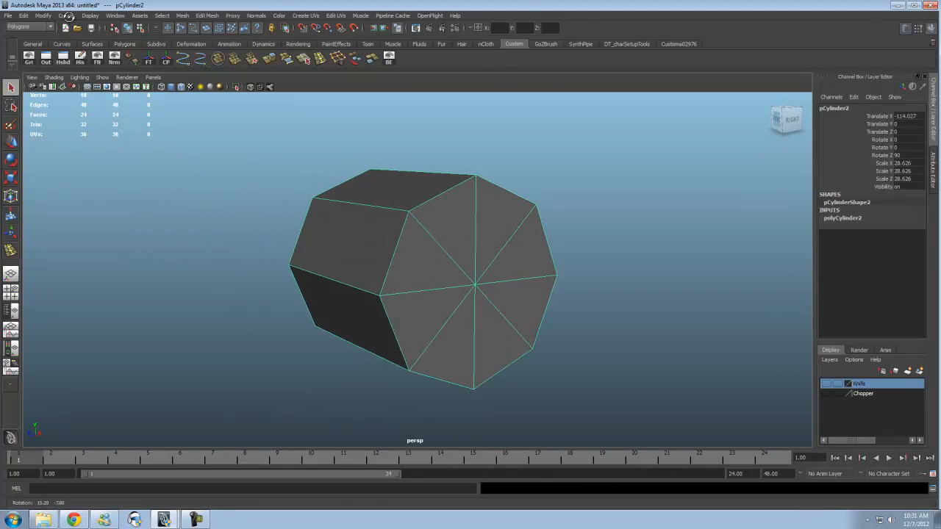
right_click(463, 278)
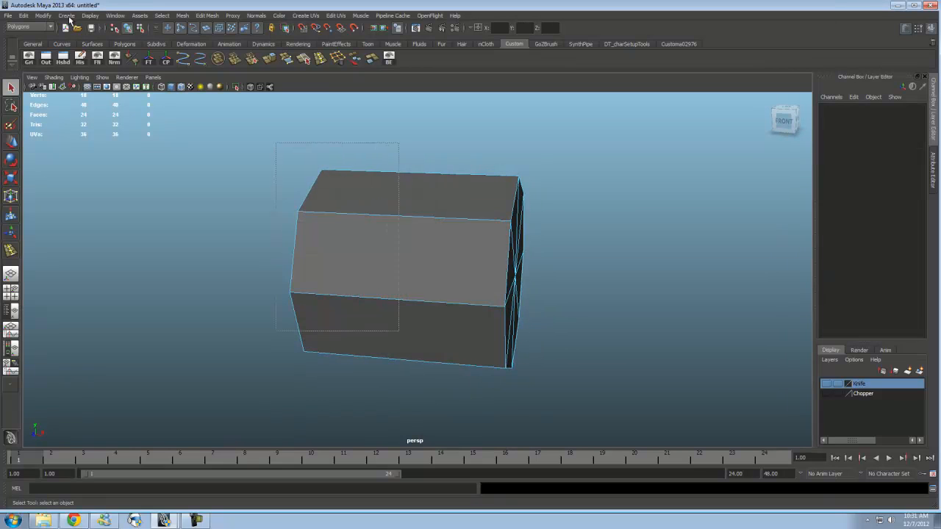
left_click_drag(397, 257, 500, 276)
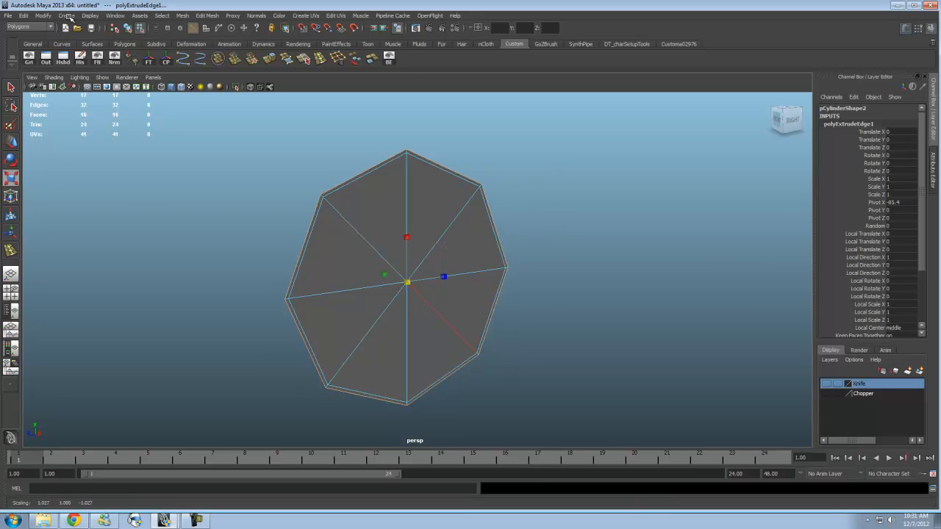
Scale the cap's extruded rim and select the octagonal ring.
left_click(438, 346)
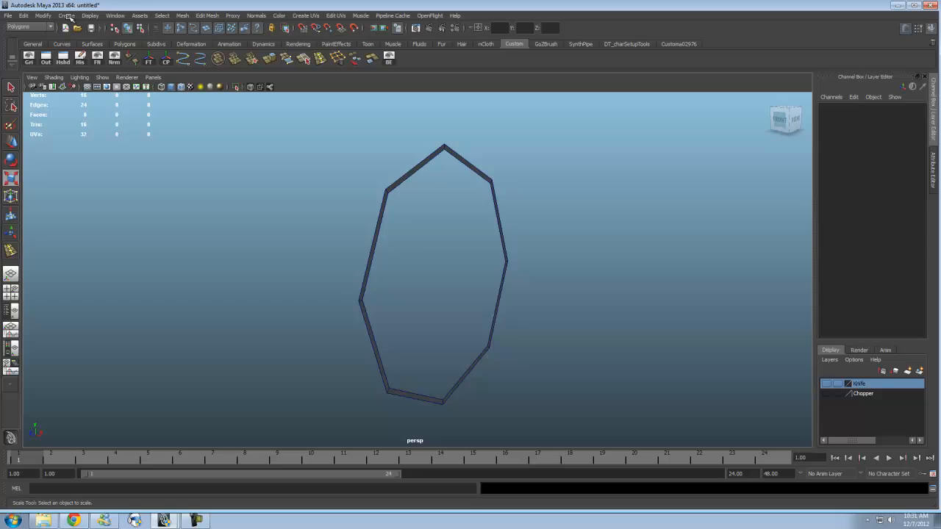
left_click(419, 279)
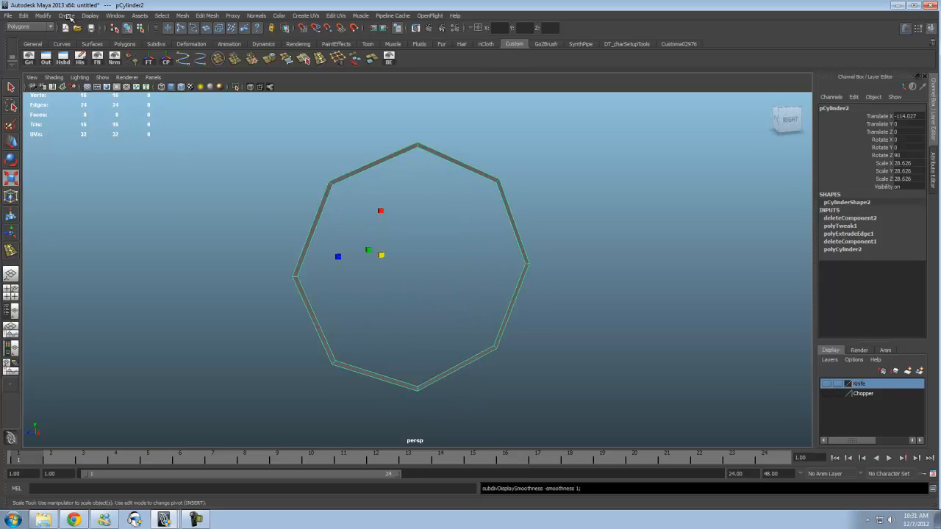
right_click(489, 190)
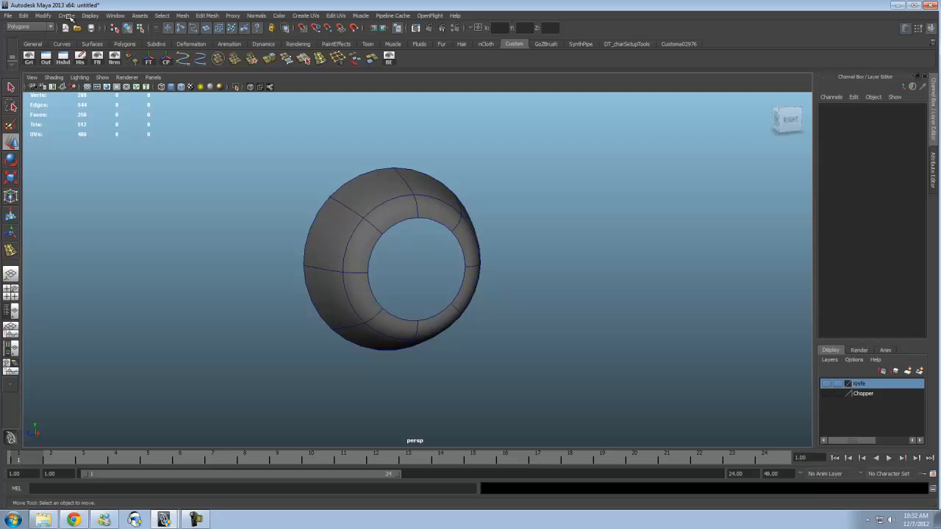
Orbit the perspective view around the knife model with its three round handle holes.
left_click_drag(389, 257, 378, 265)
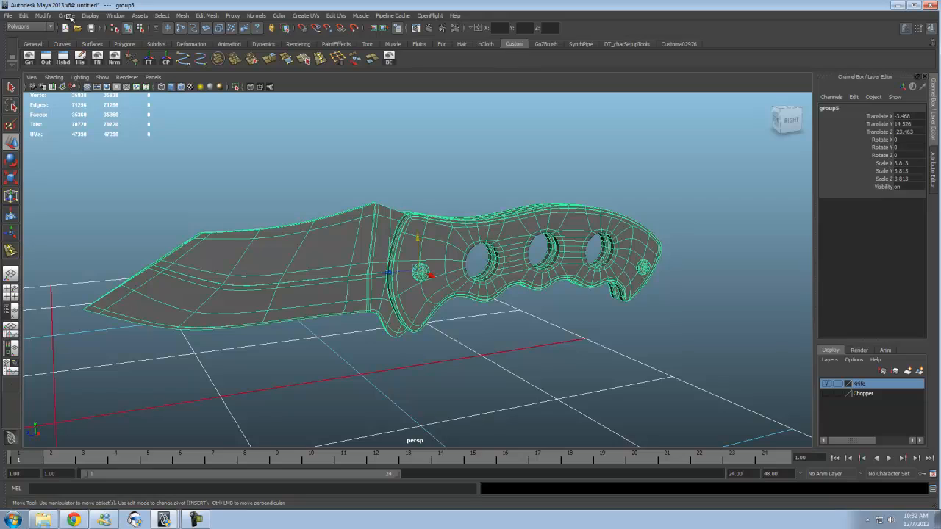
Zoom out, hide the Knife layer and show the Chopper layer.
scroll("down", 3)
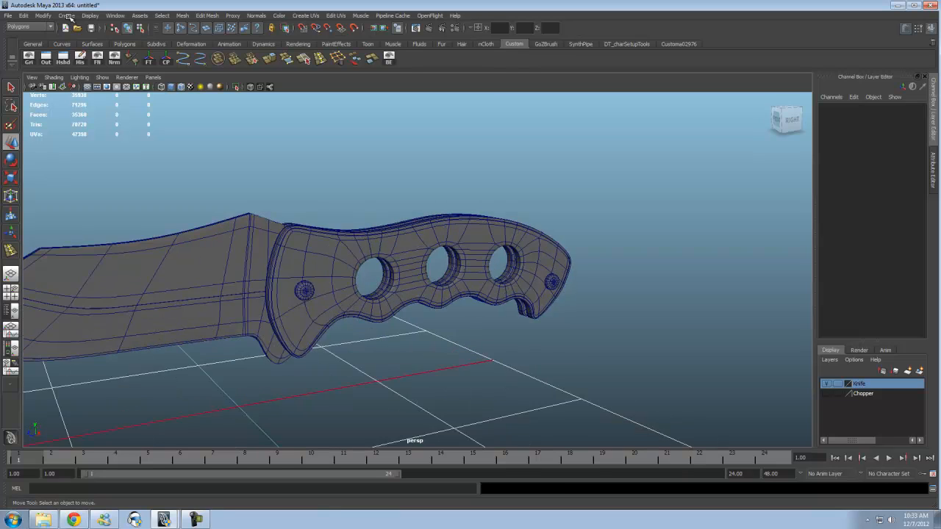
left_click_drag(442, 294, 405, 308)
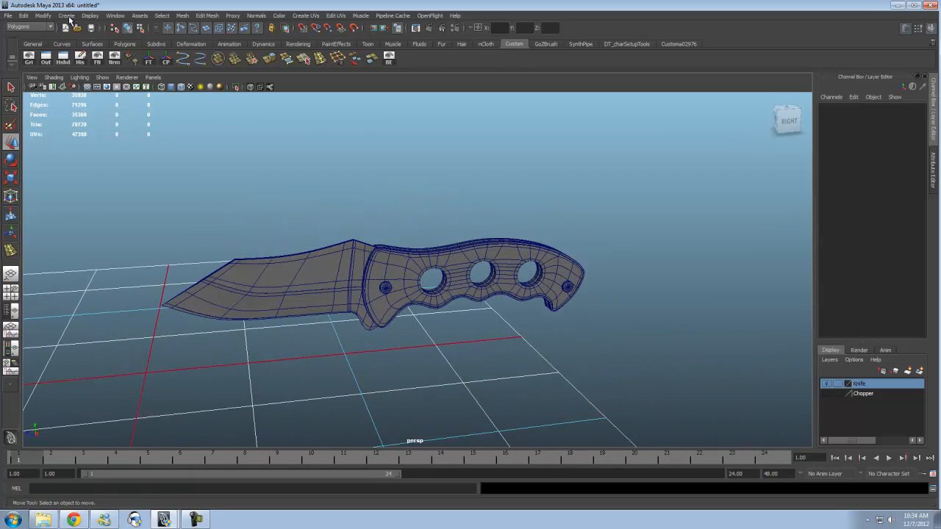
left_click(827, 394)
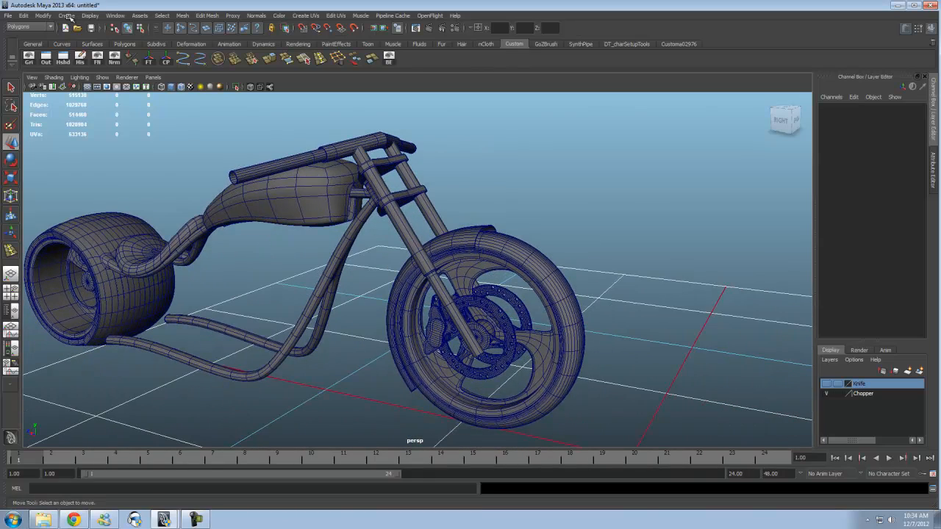
Select the chopper's brake rotor with its ring of drilled holes for isolation.
left_click(397, 176)
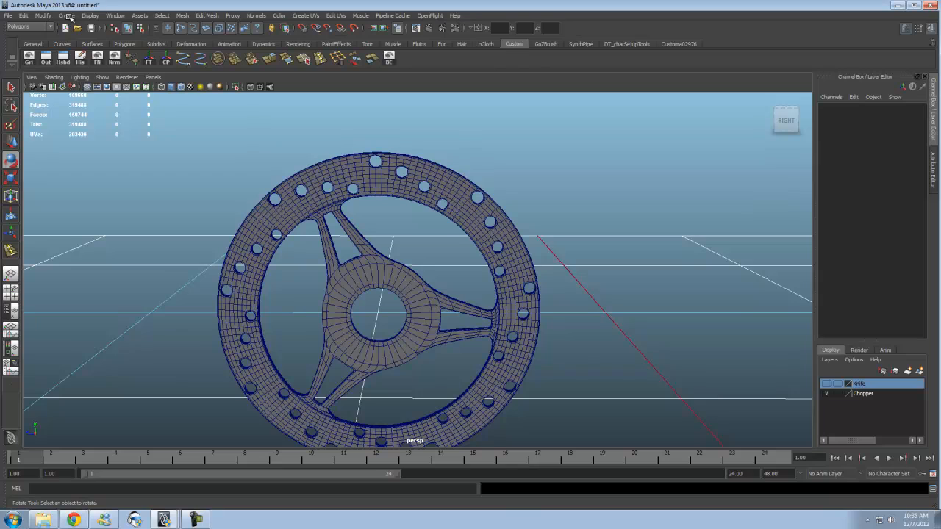
scroll("up", 3)
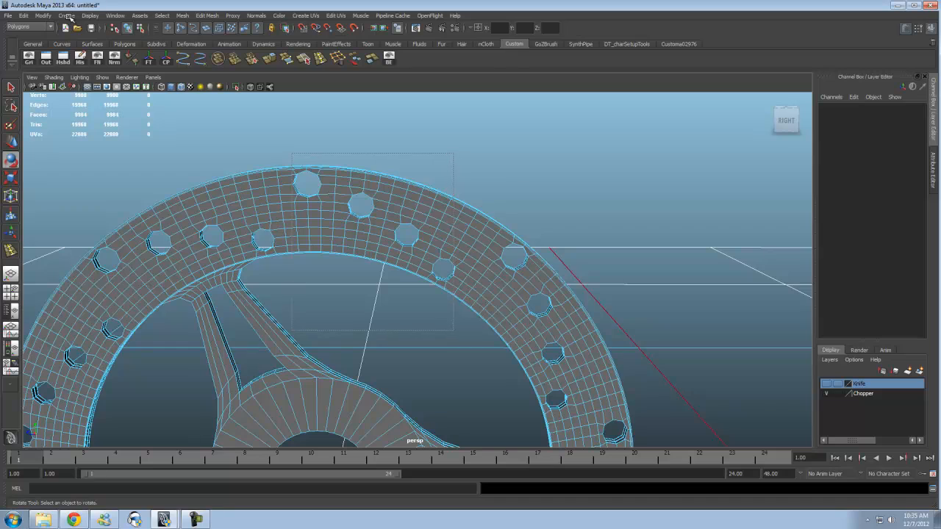
left_click(371, 228)
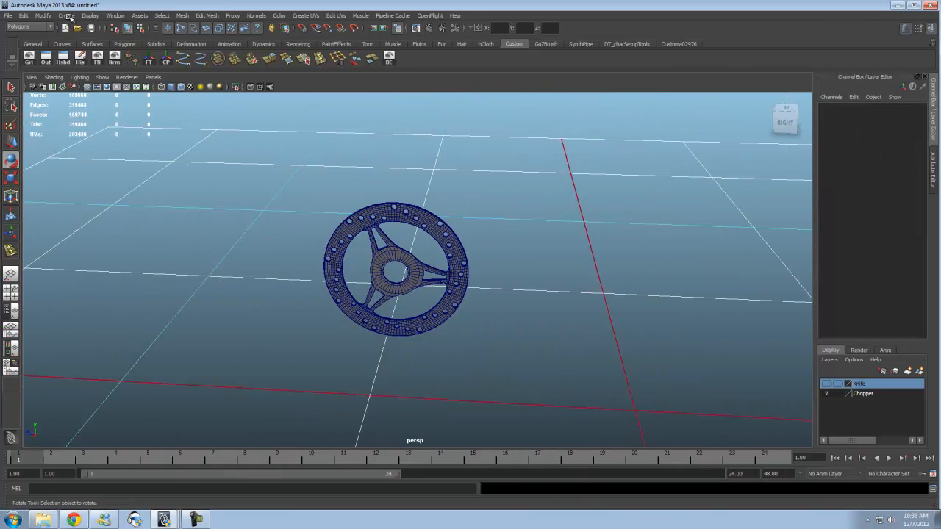
left_click(398, 272)
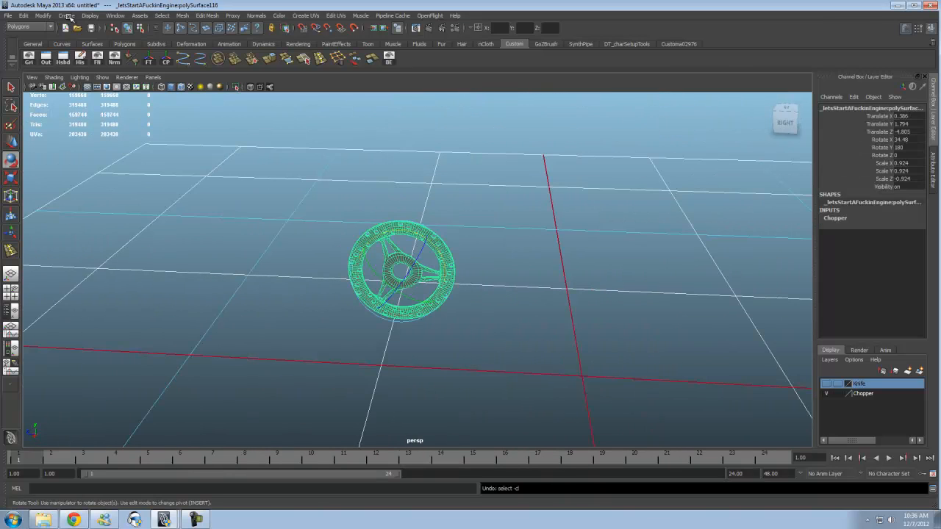